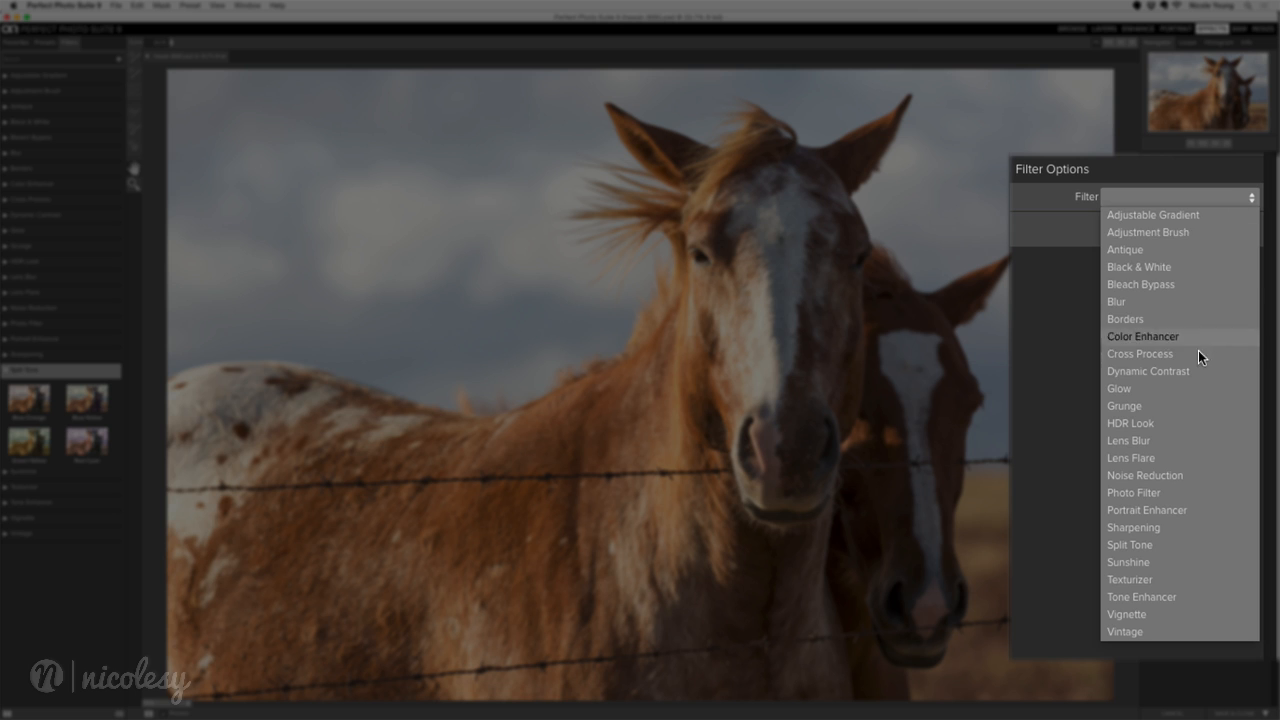
{"action": "mouse_move", "coordinate": [1166, 544]}
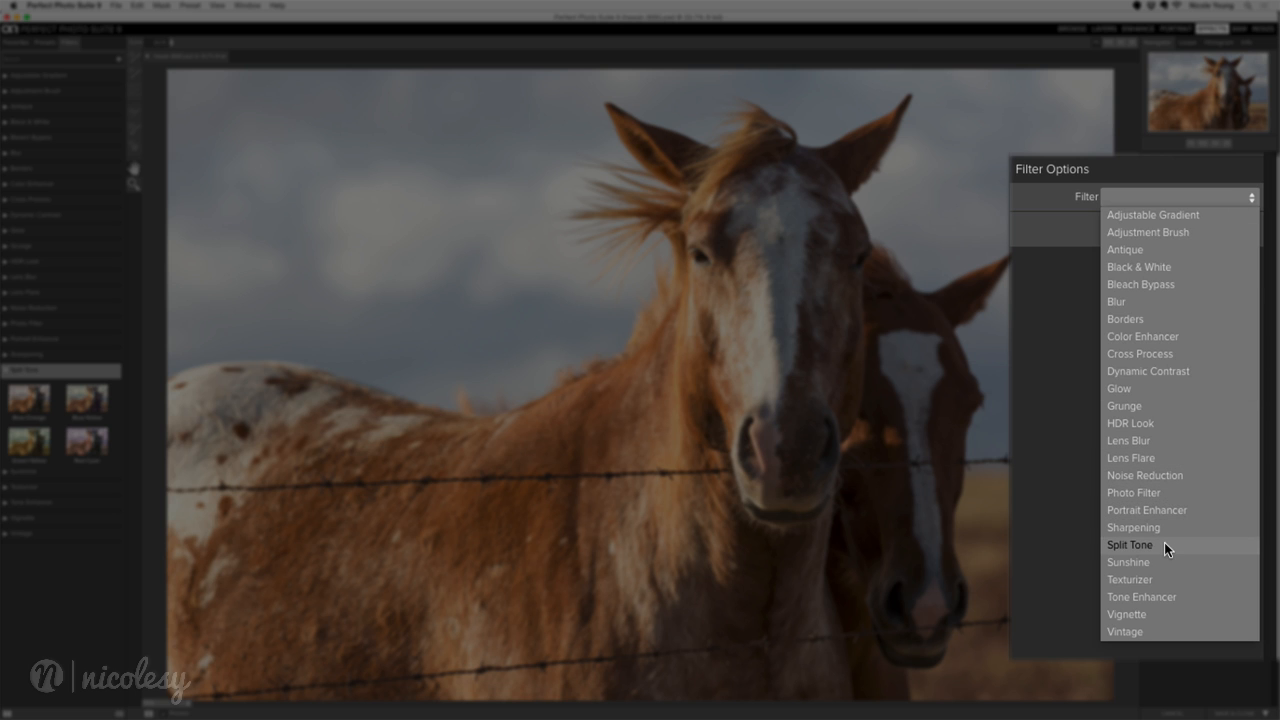
- Choose Split Tone from the Filter list, applying the default Blue-Orange preset
{"action": "left_click", "coordinate": [1130, 544]}
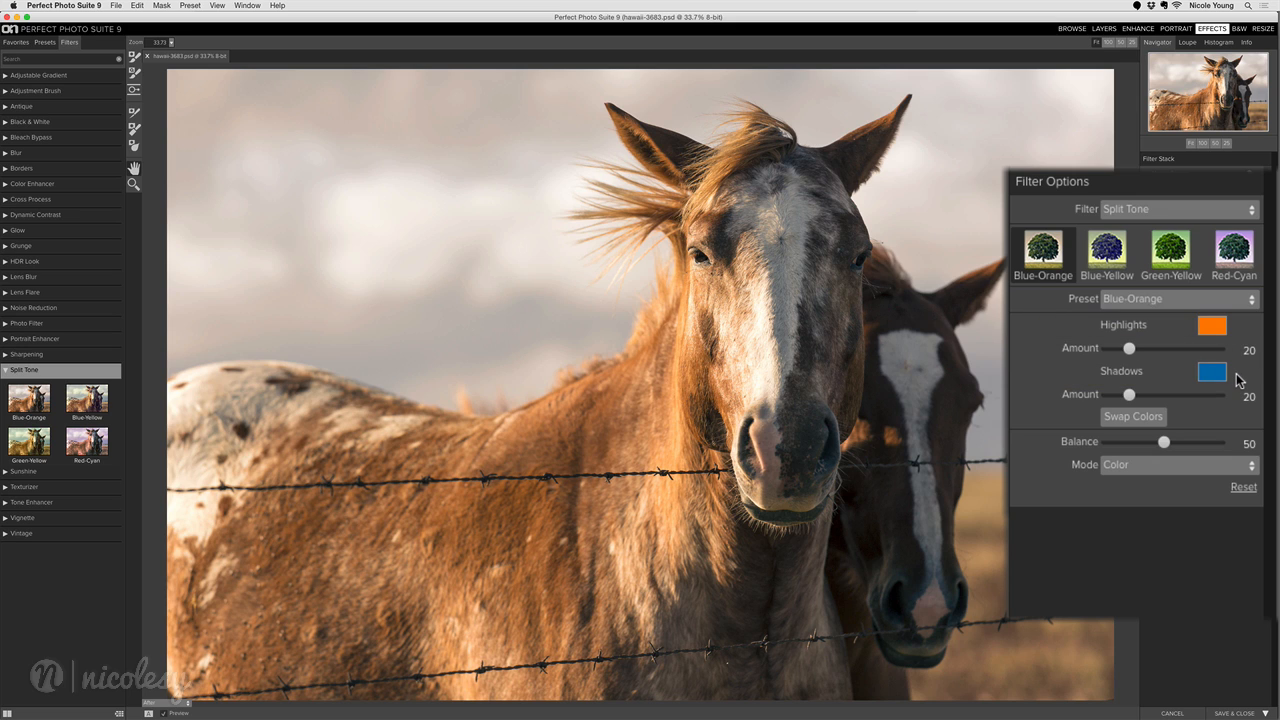
{"action": "mouse_move", "coordinate": [1108, 256]}
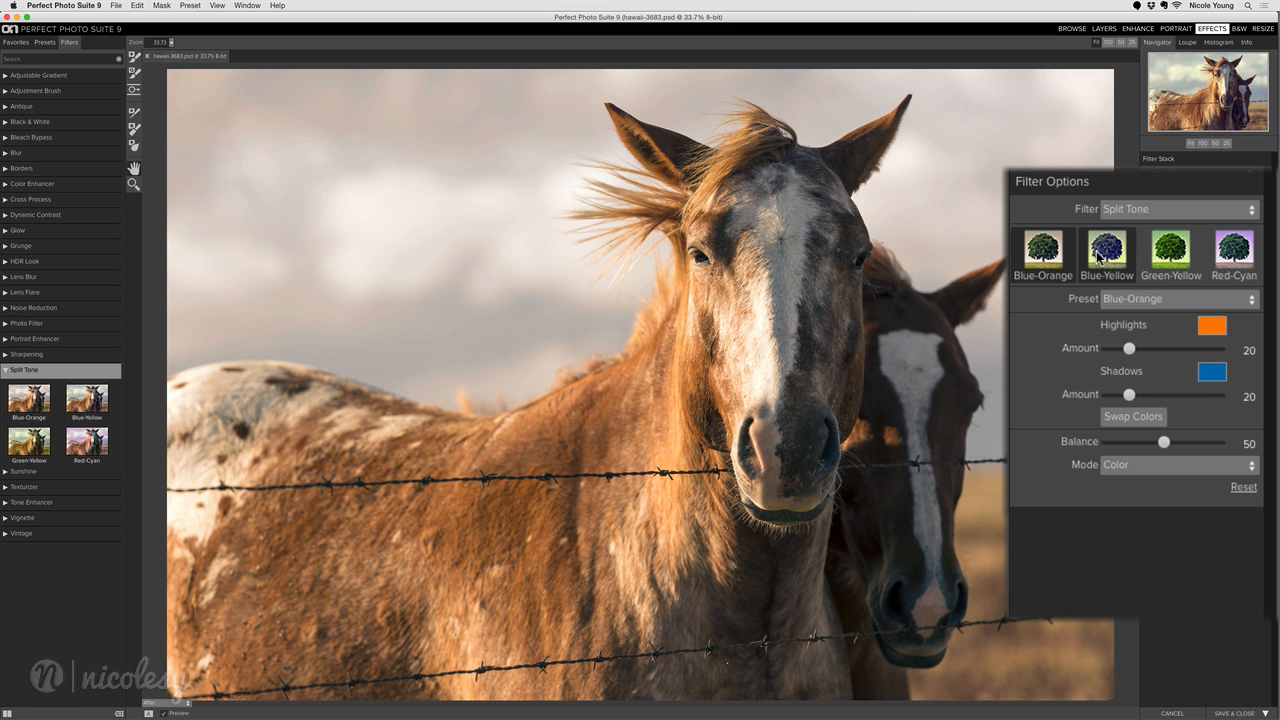
{"action": "left_click", "coordinate": [1108, 256]}
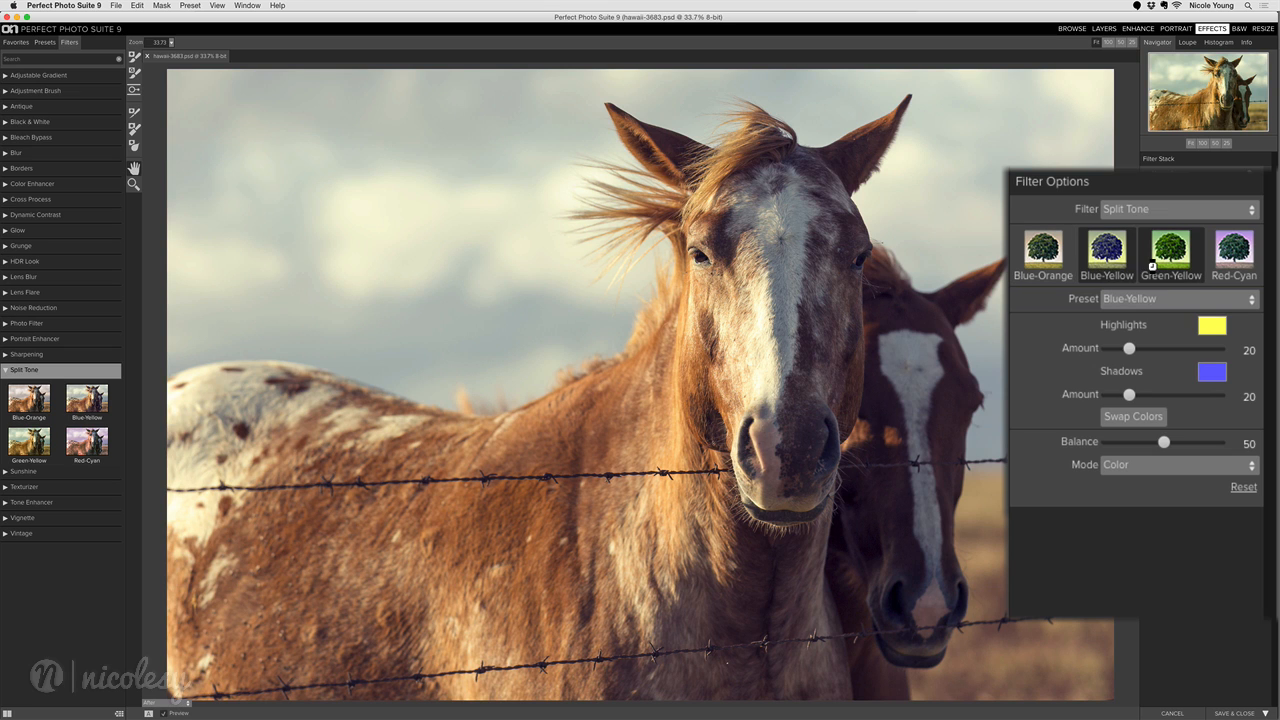
{"action": "left_click", "coordinate": [1170, 256]}
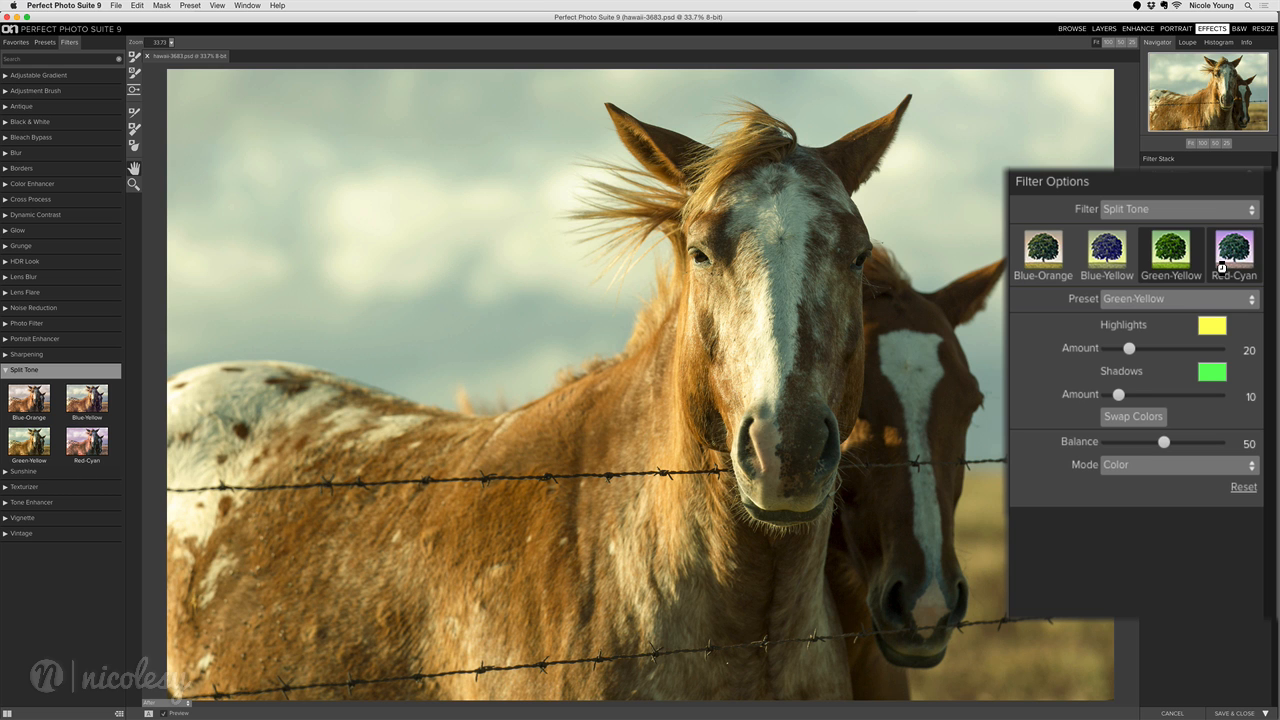
{"action": "left_click", "coordinate": [1232, 256]}
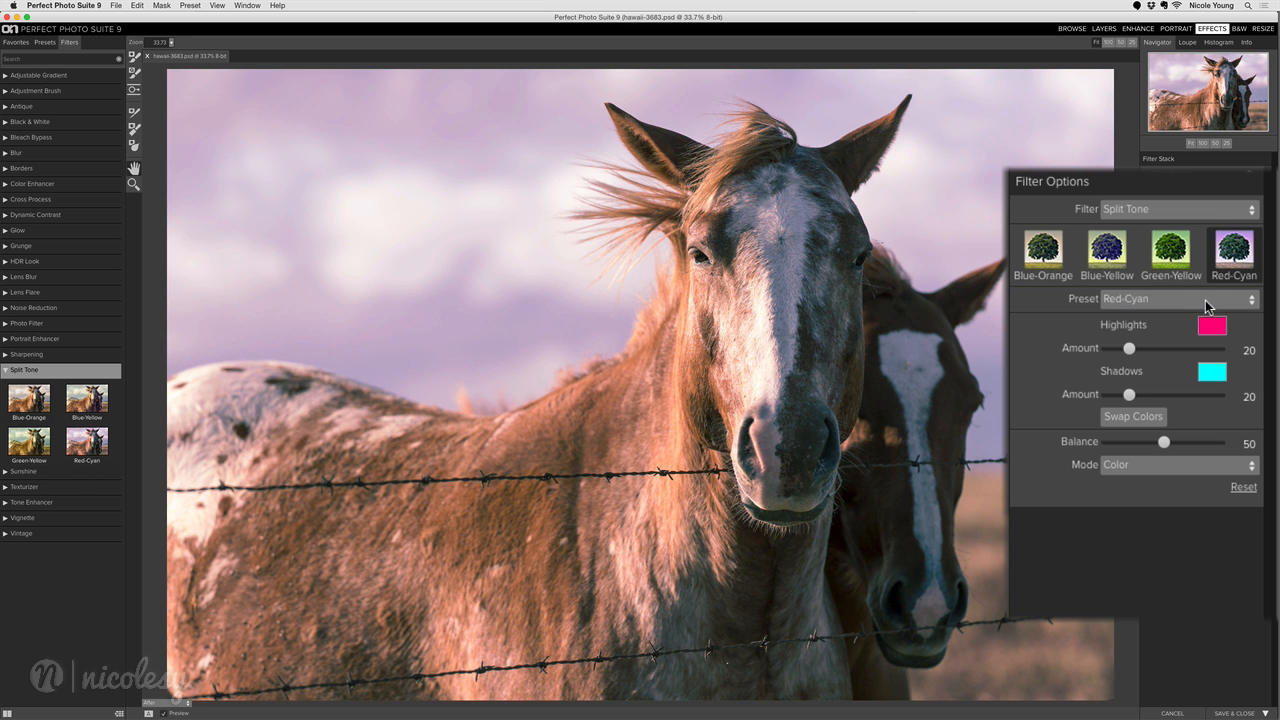
{"action": "left_click", "coordinate": [1204, 304]}
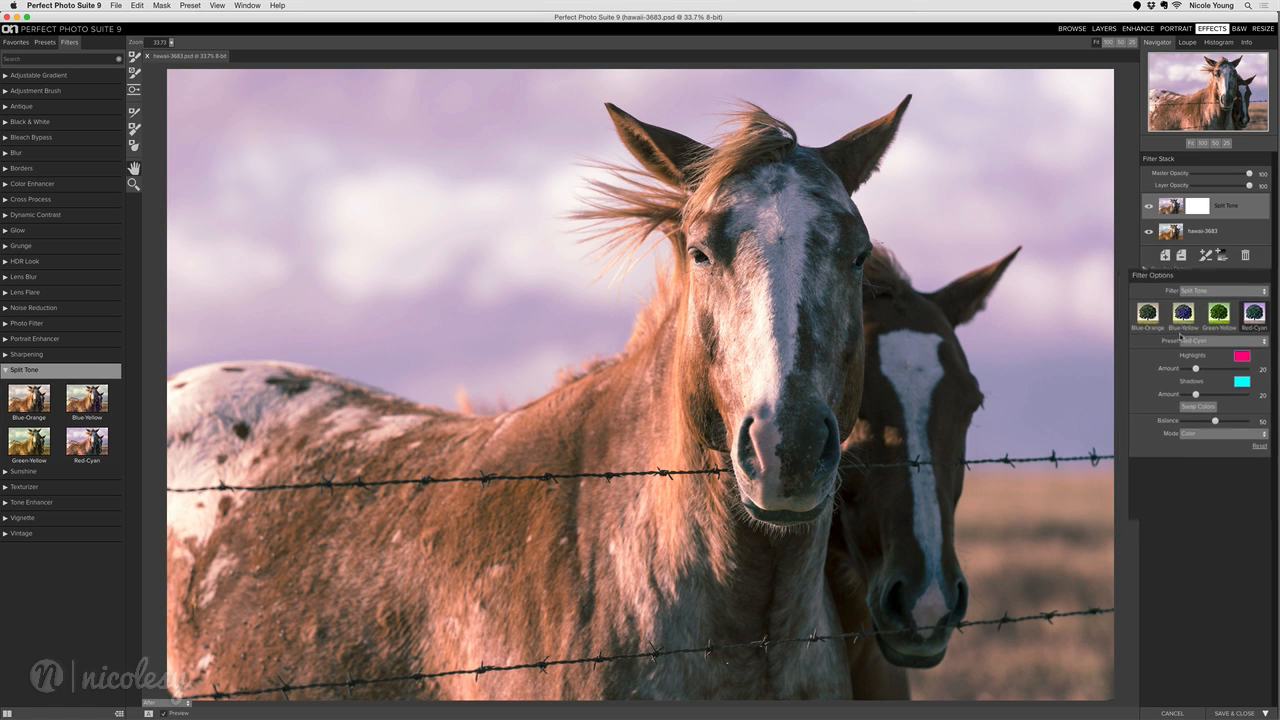
{"action": "left_click", "coordinate": [1044, 256]}
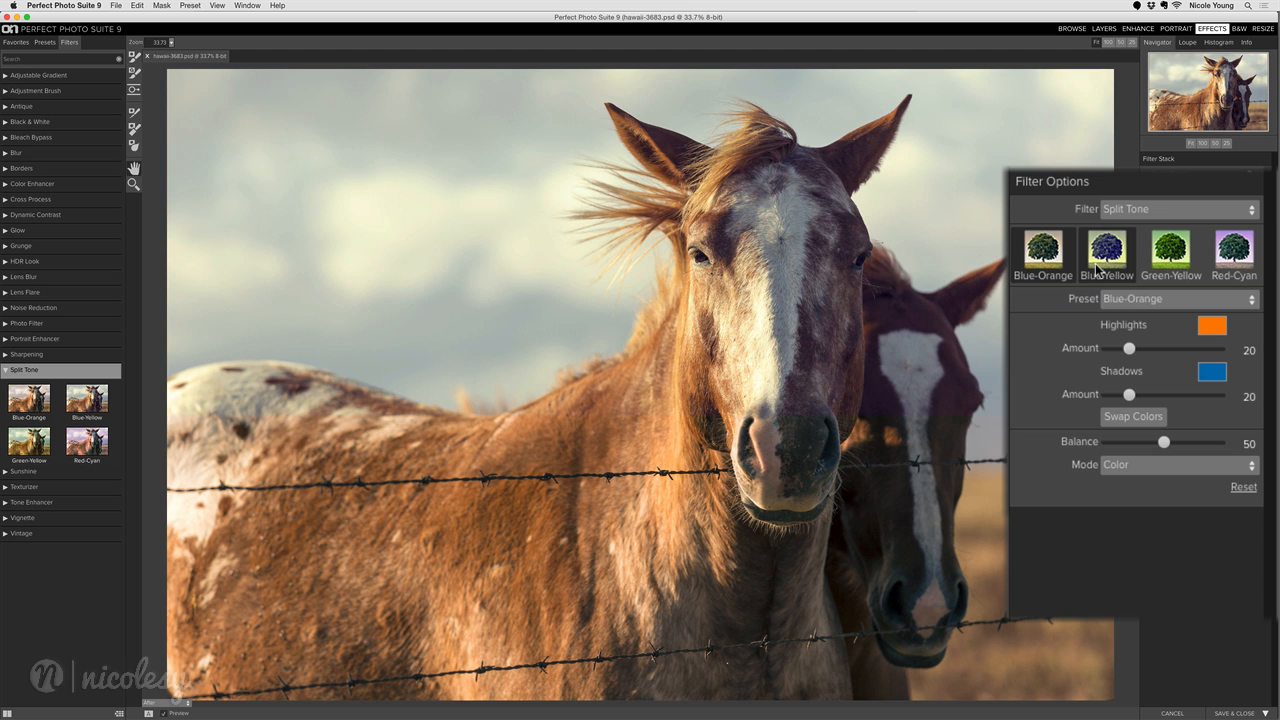
- Apply the Blue-Yellow split tone preset to the horse photo
{"action": "left_click", "coordinate": [1108, 252]}
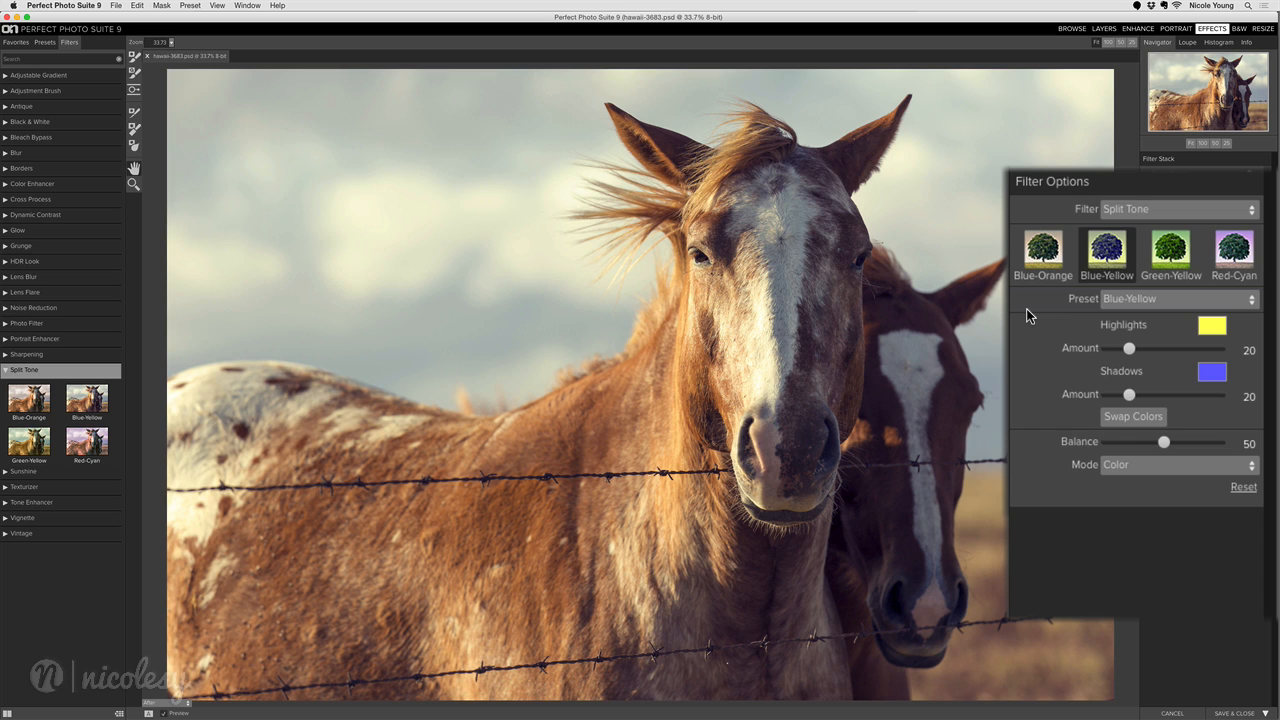
{"action": "mouse_move", "coordinate": [1048, 328]}
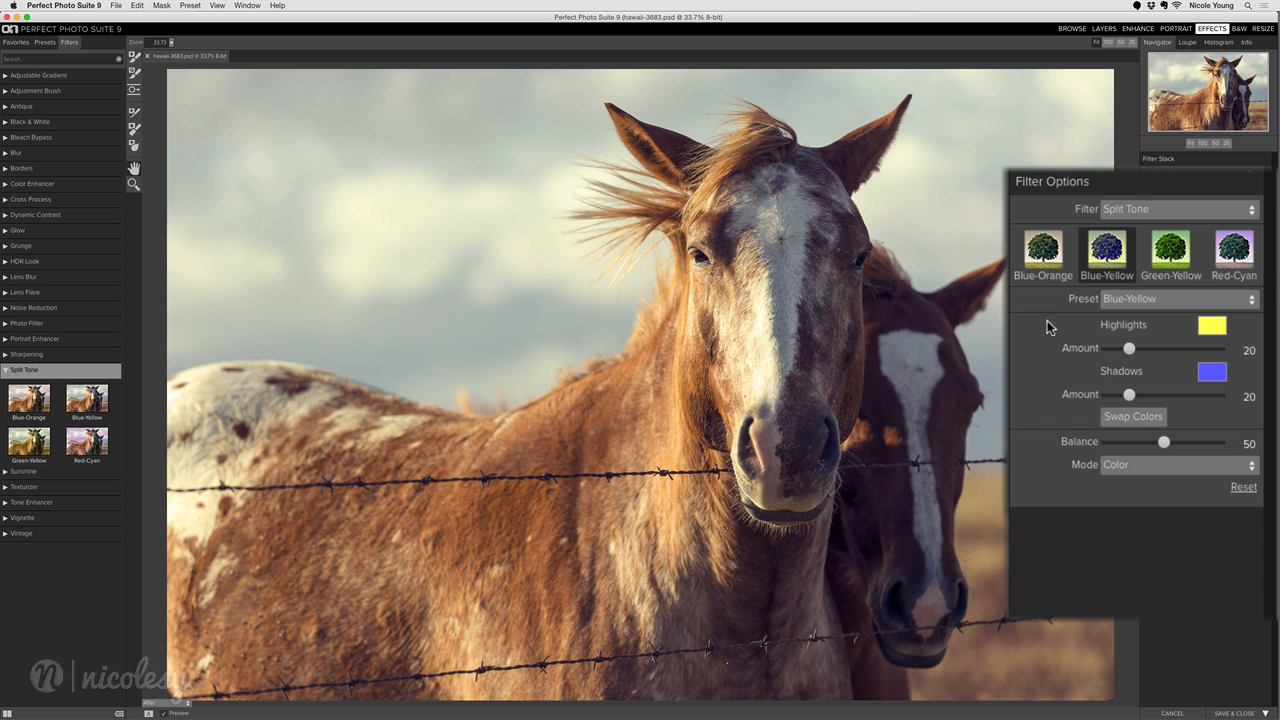
{"action": "mouse_move", "coordinate": [1044, 350]}
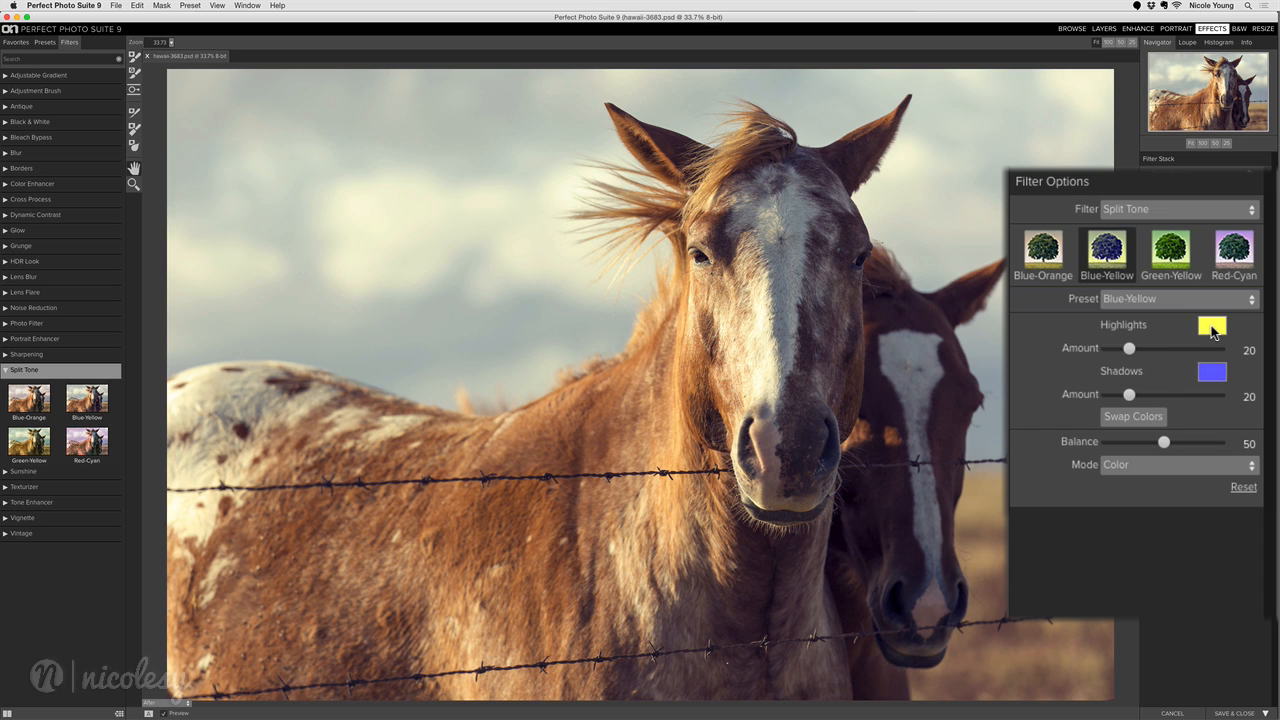
{"action": "mouse_move", "coordinate": [1212, 328]}
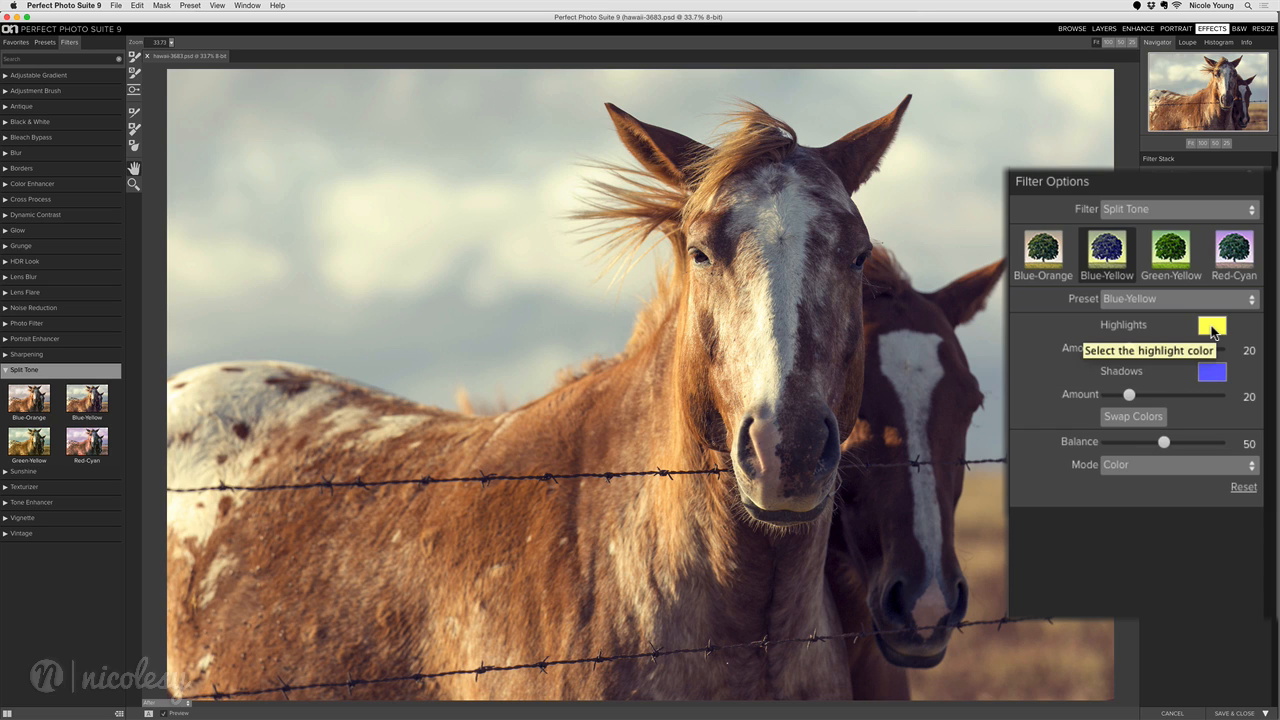
- Set the Highlights colour to a warm yellow
{"action": "left_click", "coordinate": [1212, 324]}
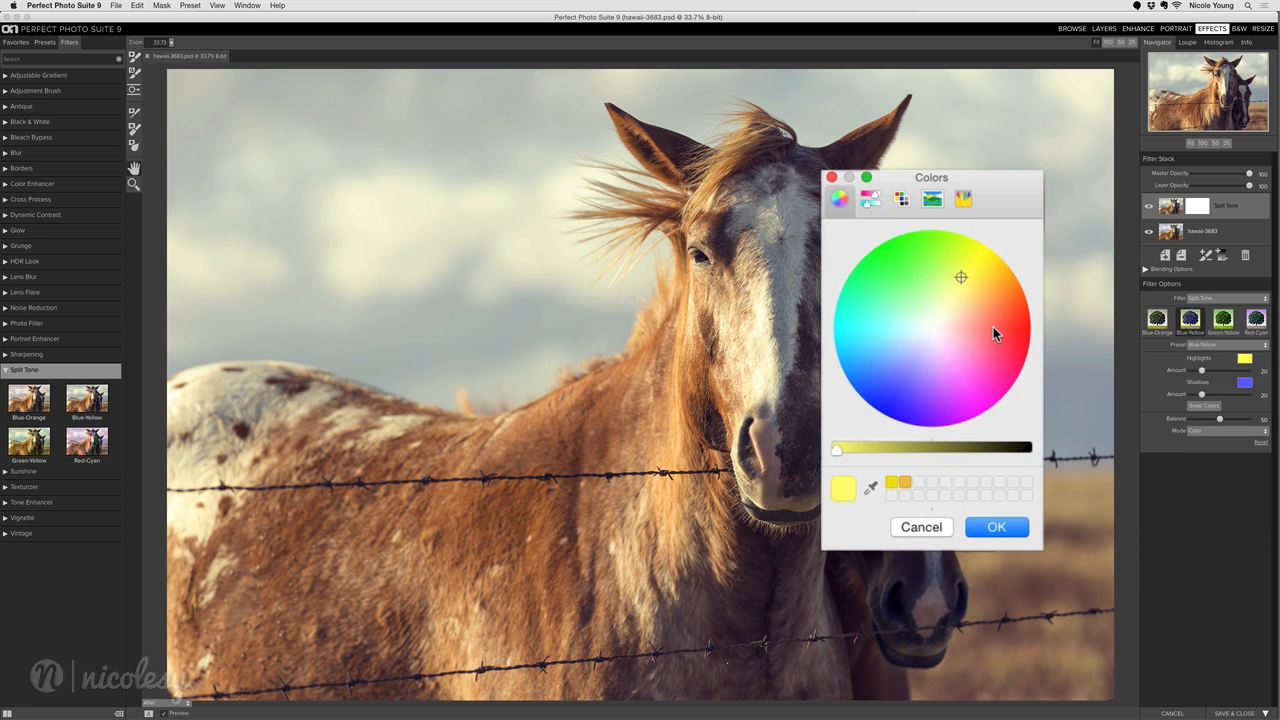
{"action": "left_click", "coordinate": [976, 378]}
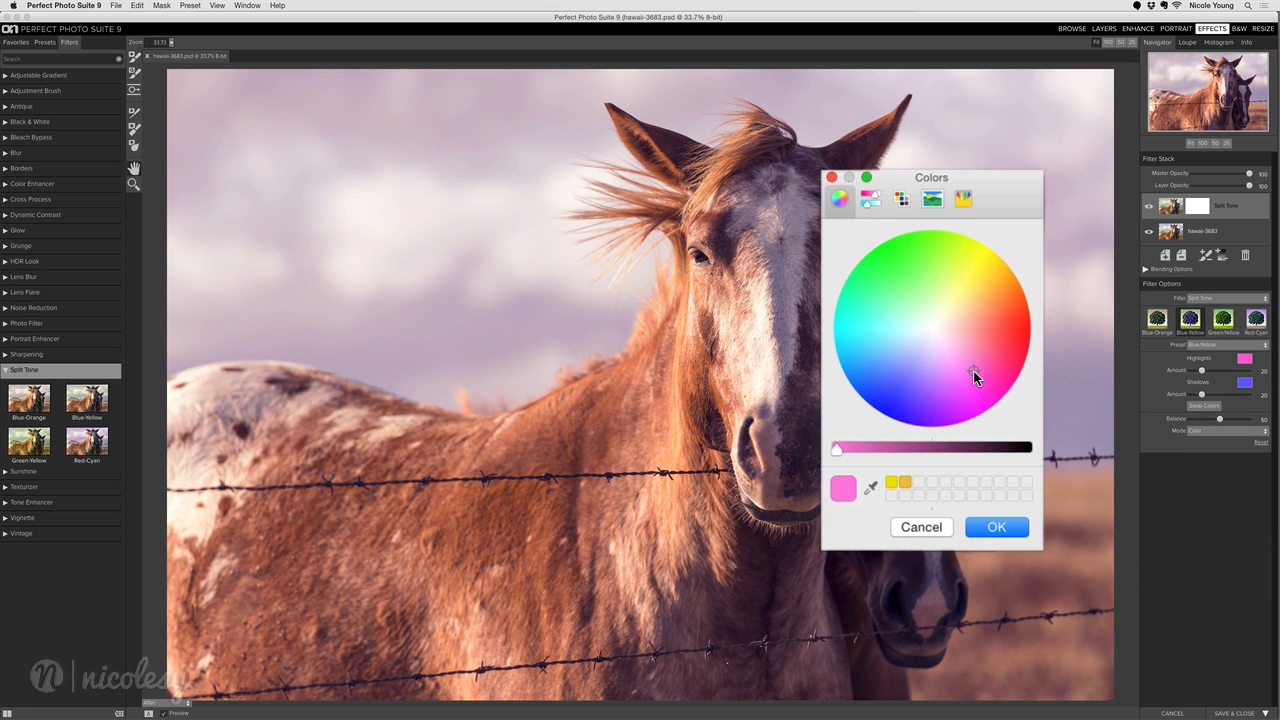
{"action": "left_click", "coordinate": [992, 278]}
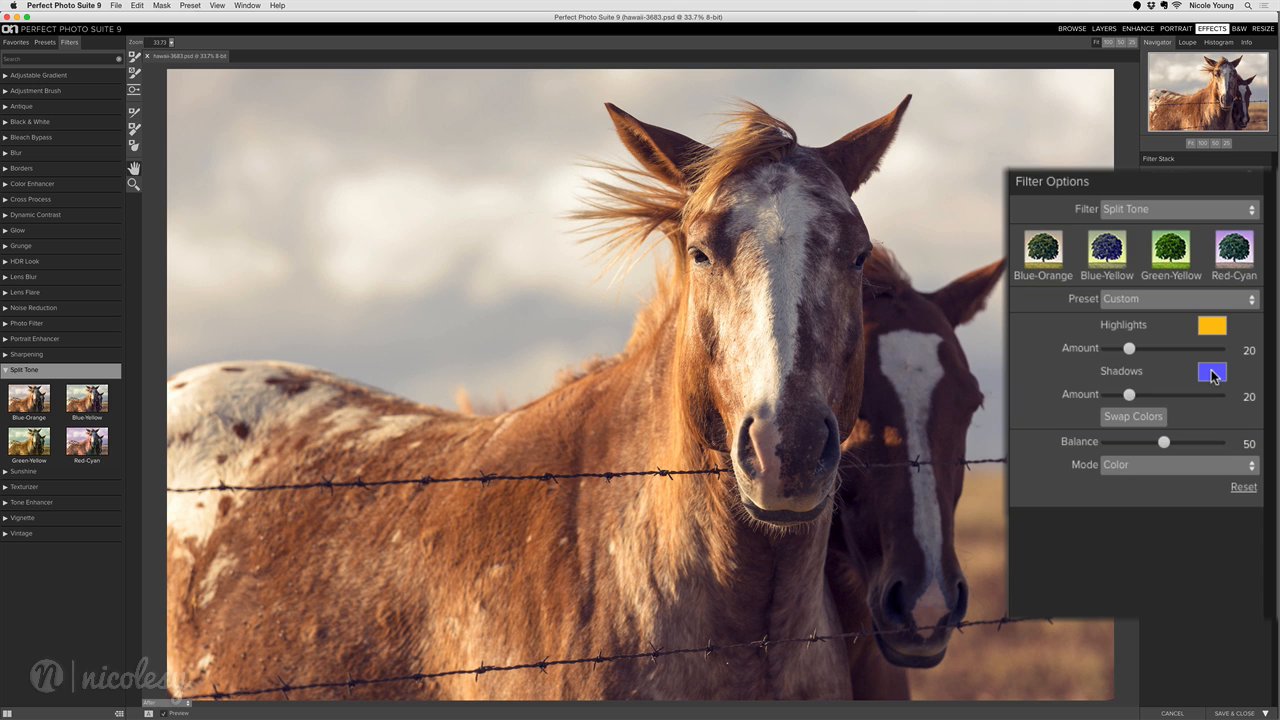
- Set the Shadows colour to blue, swapping the colours and back to check
{"action": "left_click", "coordinate": [1212, 372]}
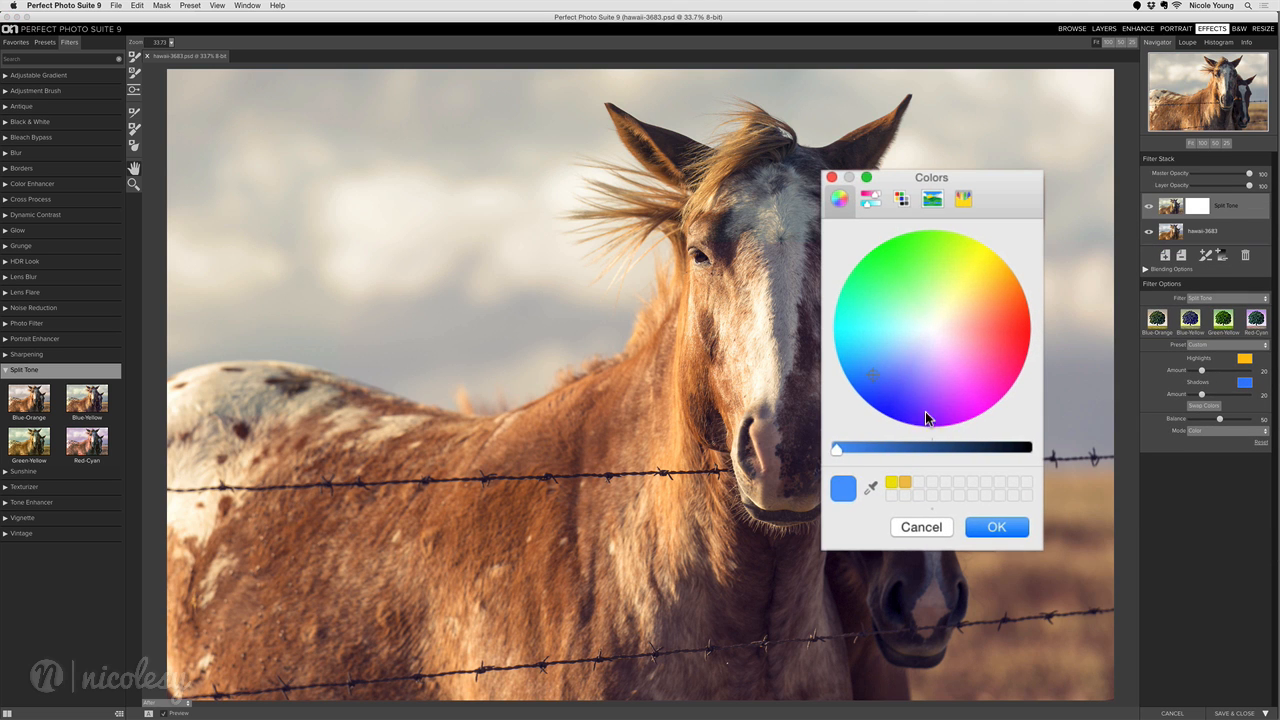
{"action": "left_click", "coordinate": [996, 528]}
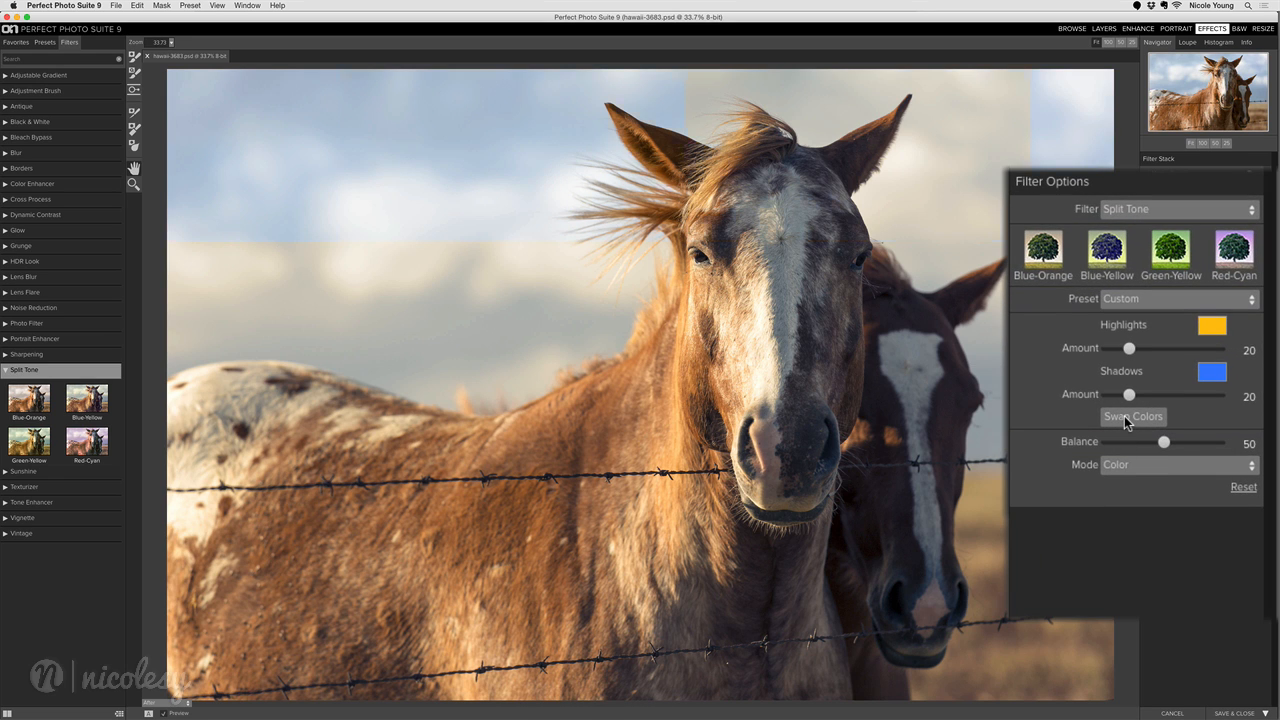
{"action": "left_click", "coordinate": [1132, 416]}
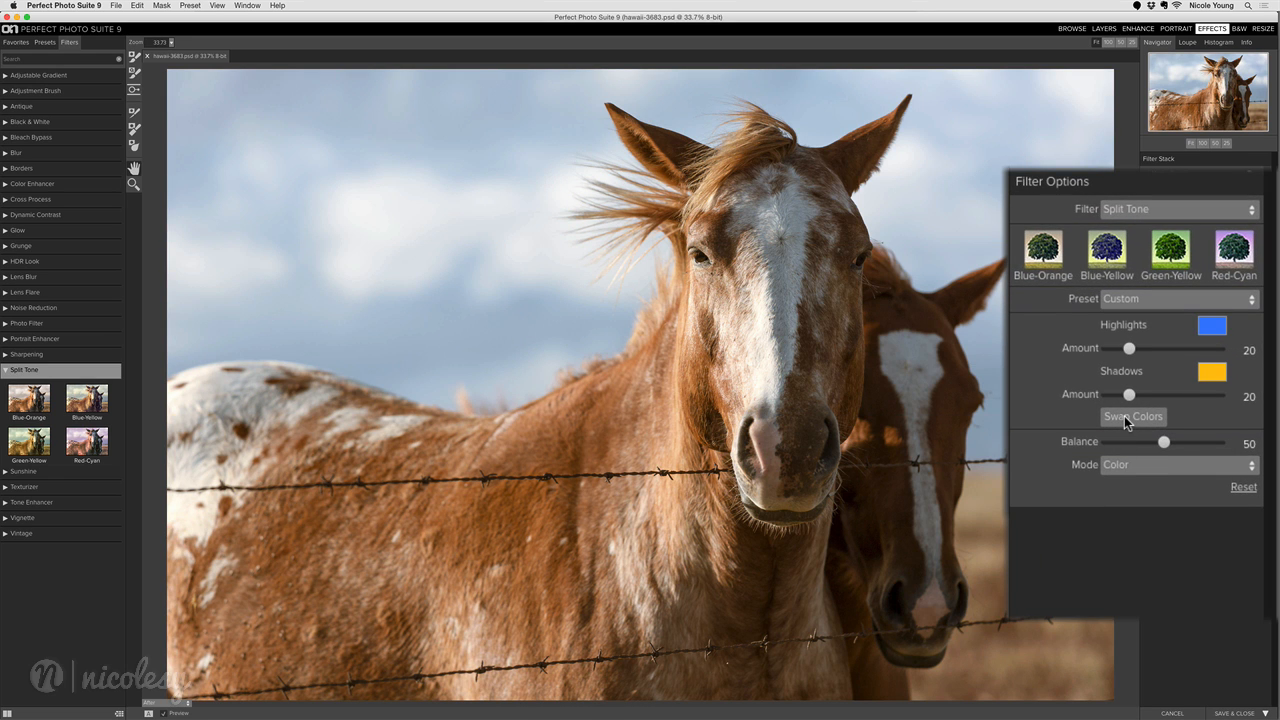
{"action": "left_click", "coordinate": [1132, 418]}
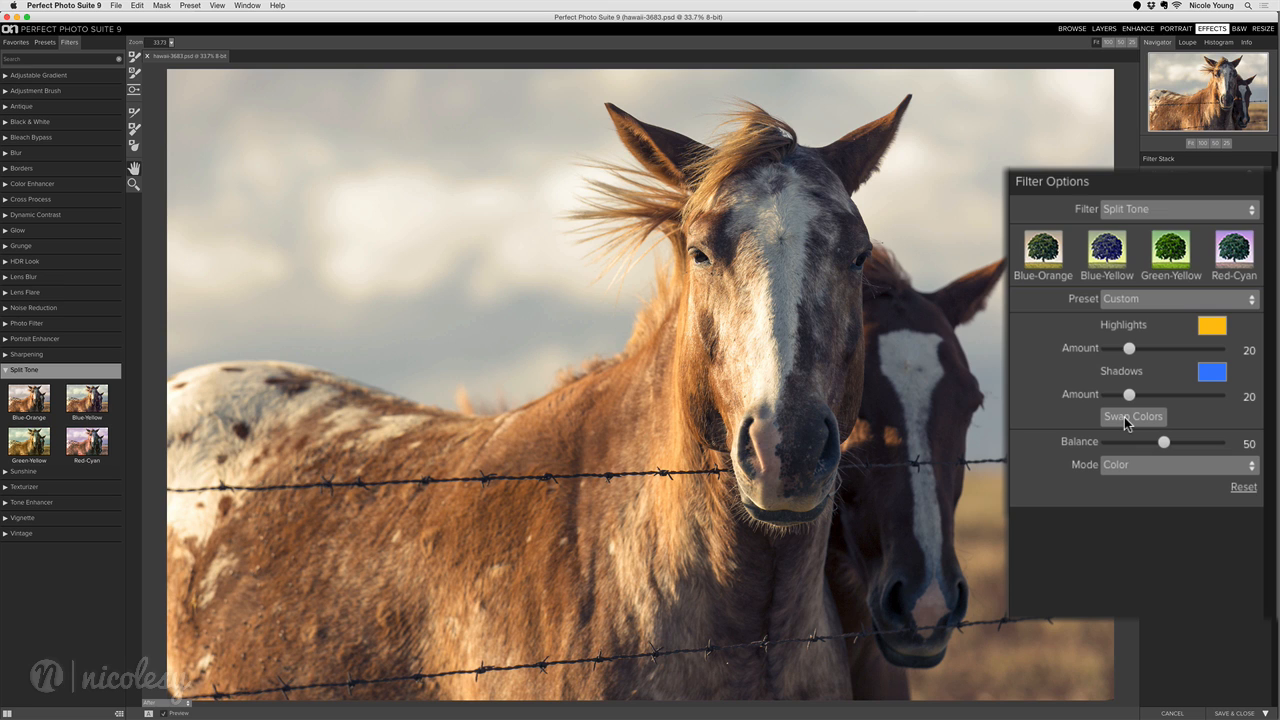
{"action": "mouse_move", "coordinate": [1124, 356]}
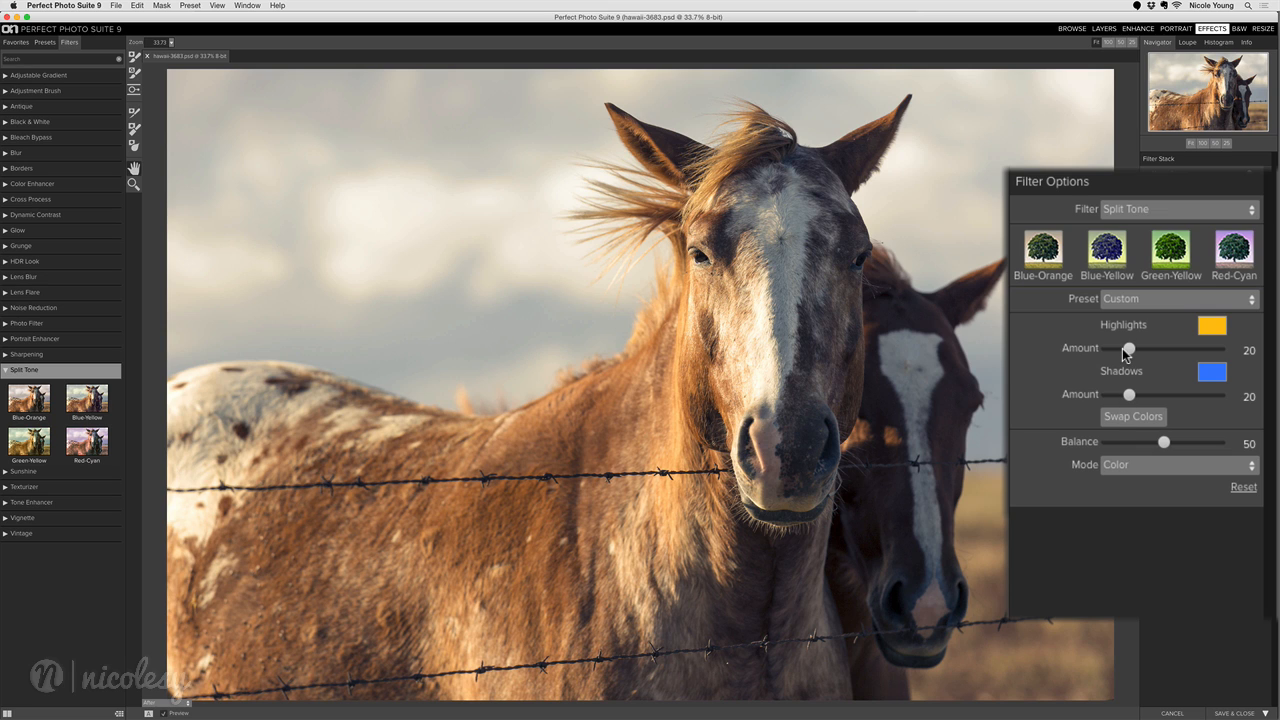
- Set the Highlights Amount to 25 and the Shadows Amount to 43
{"action": "left_click_drag", "start_coordinate": [1128, 348], "coordinate": [1180, 348]}
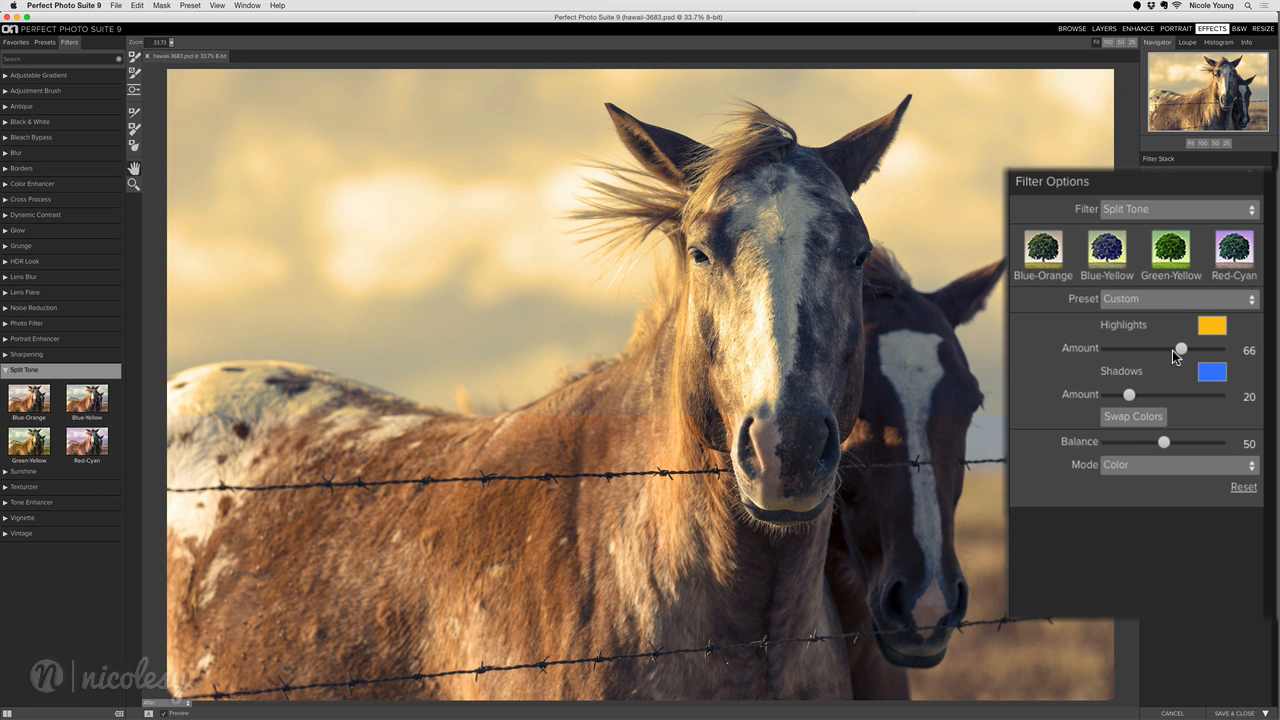
{"action": "left_click_drag", "start_coordinate": [1180, 348], "coordinate": [1132, 348]}
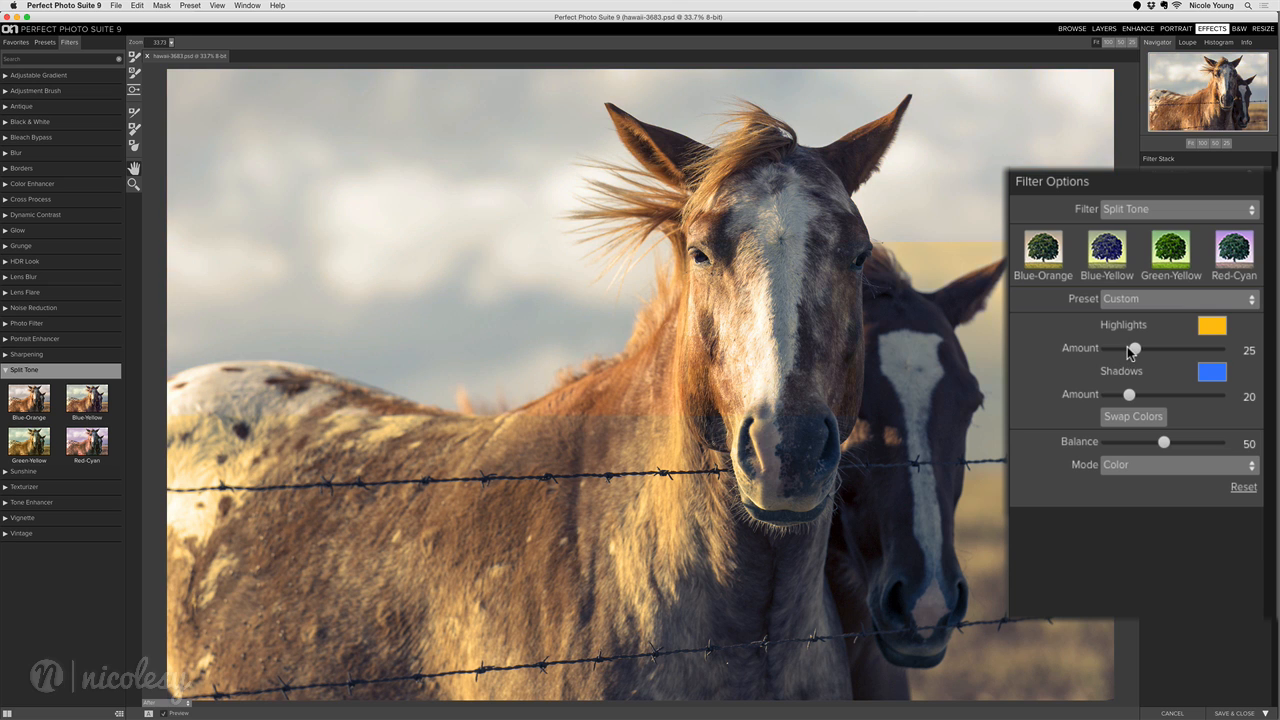
{"action": "left_click_drag", "start_coordinate": [1128, 394], "coordinate": [1160, 394]}
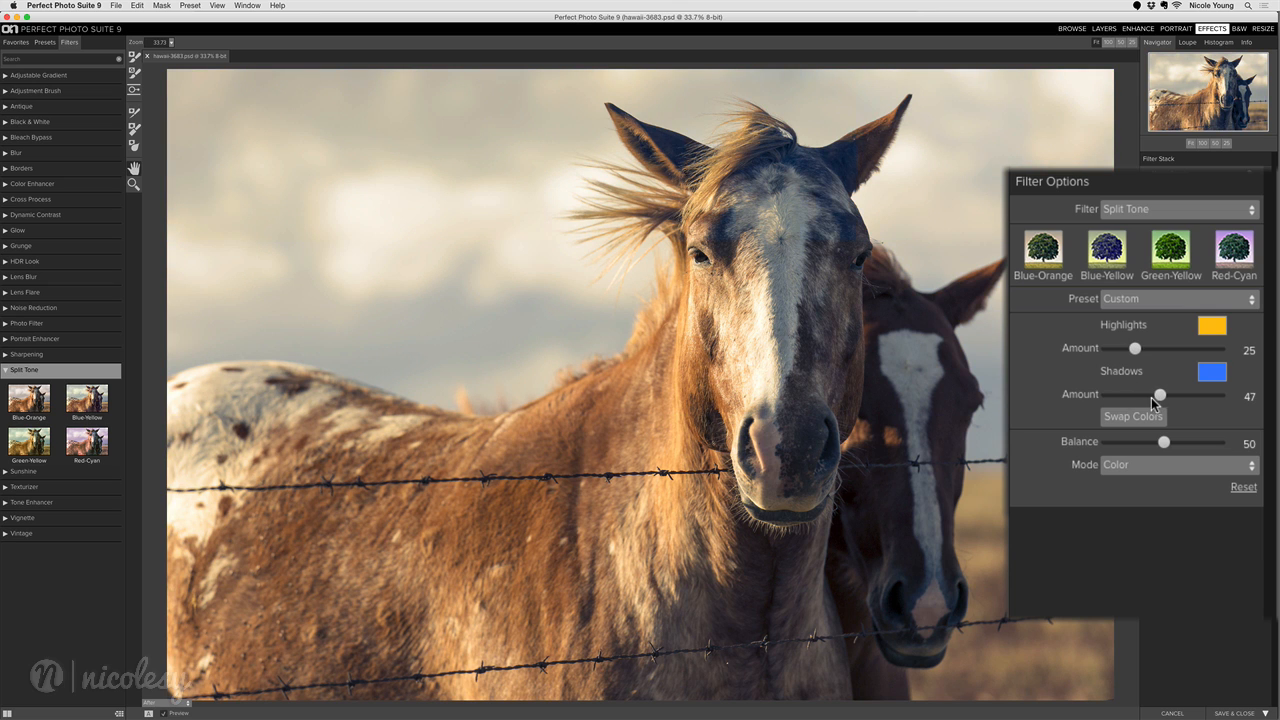
{"action": "left_click_drag", "start_coordinate": [1160, 394], "coordinate": [1156, 394]}
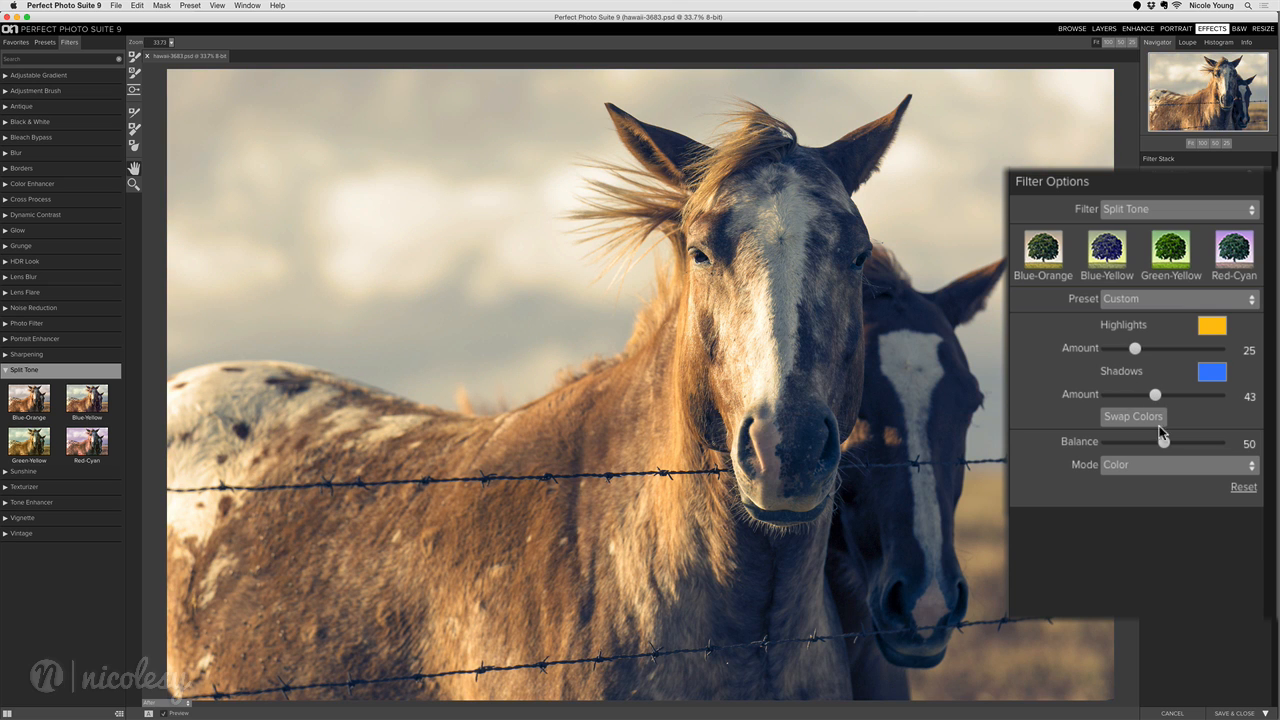
{"action": "mouse_move", "coordinate": [1164, 442]}
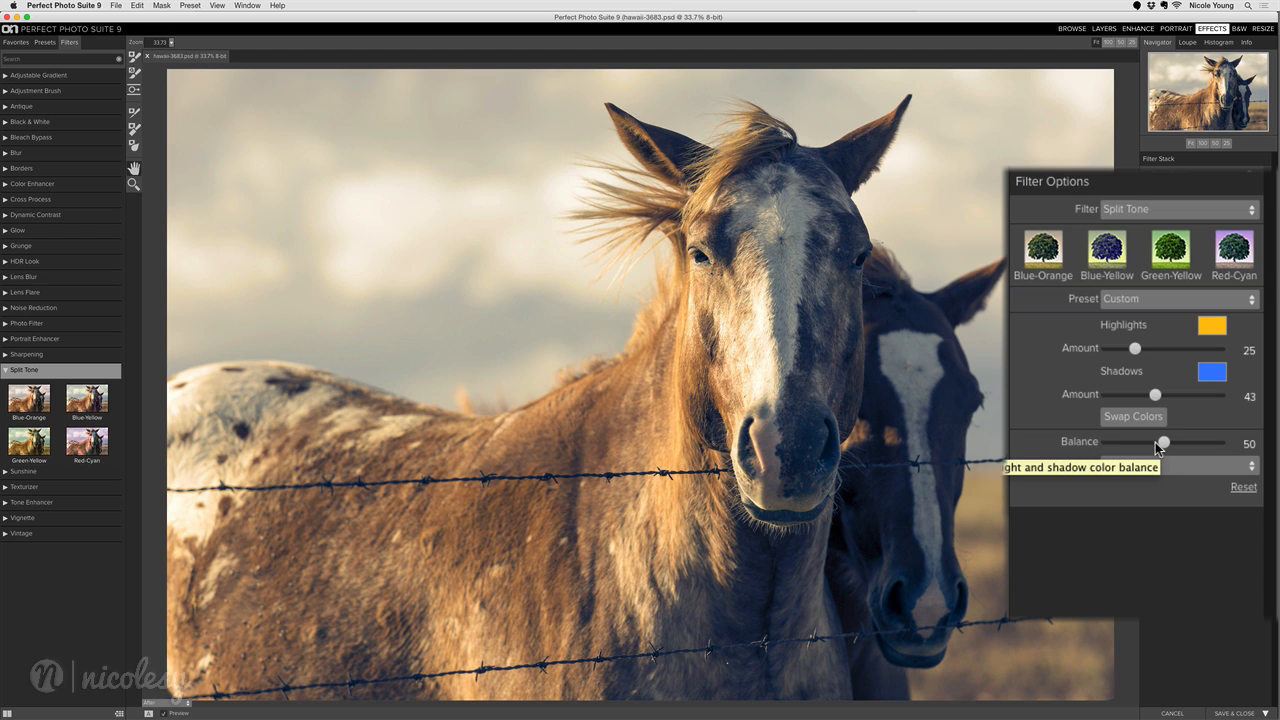
- Set Balance to 30 after trying 76, then show the Mode blend choices
{"action": "left_click_drag", "start_coordinate": [1164, 442], "coordinate": [1192, 442]}
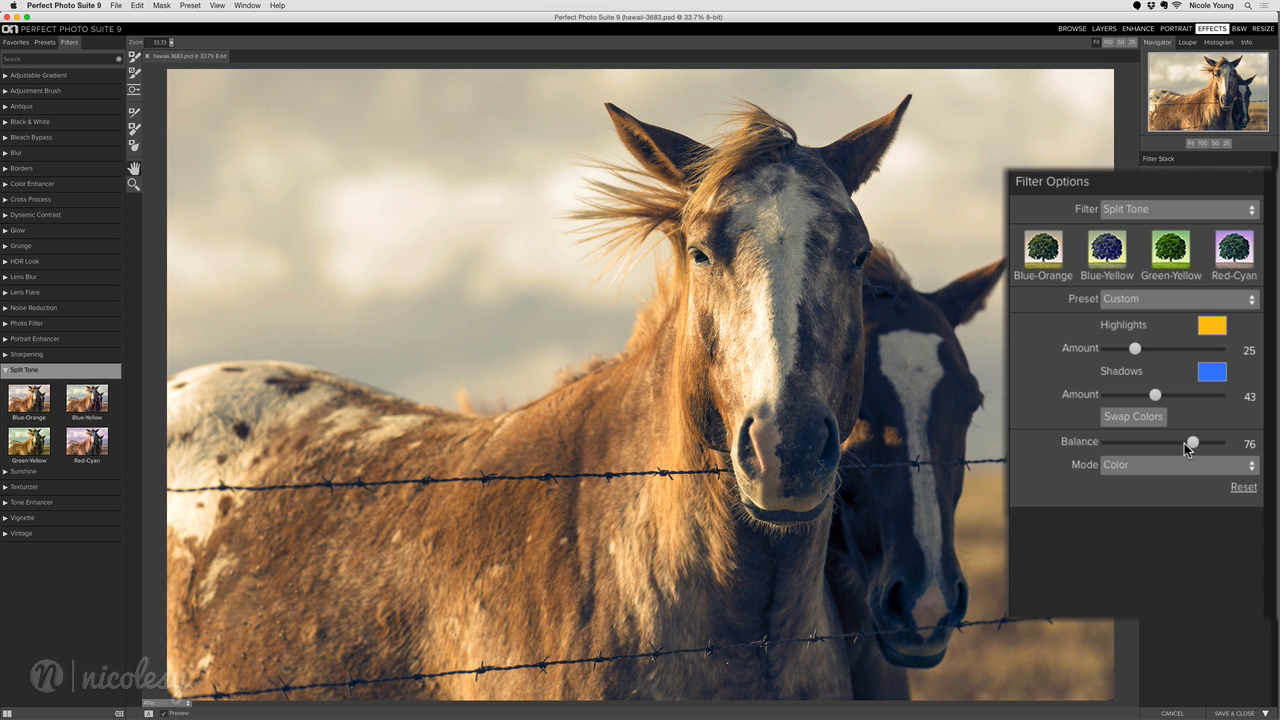
{"action": "mouse_move", "coordinate": [1190, 446]}
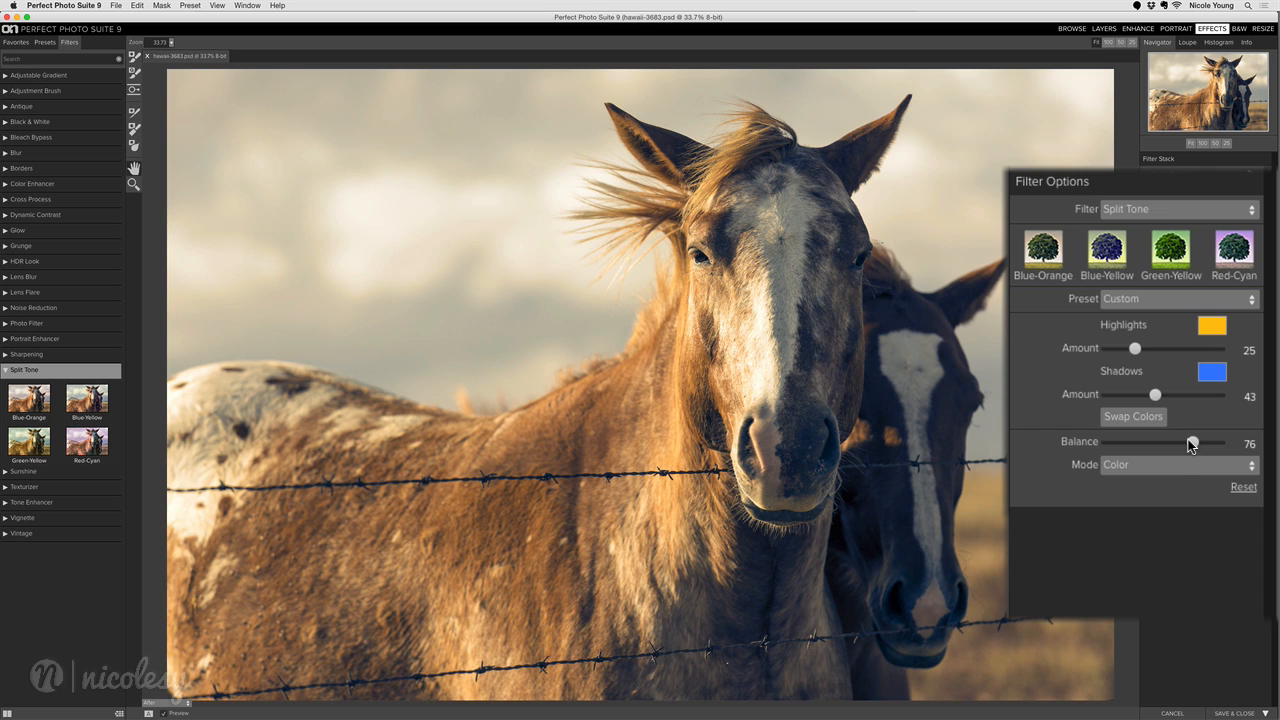
{"action": "mouse_move", "coordinate": [1190, 442]}
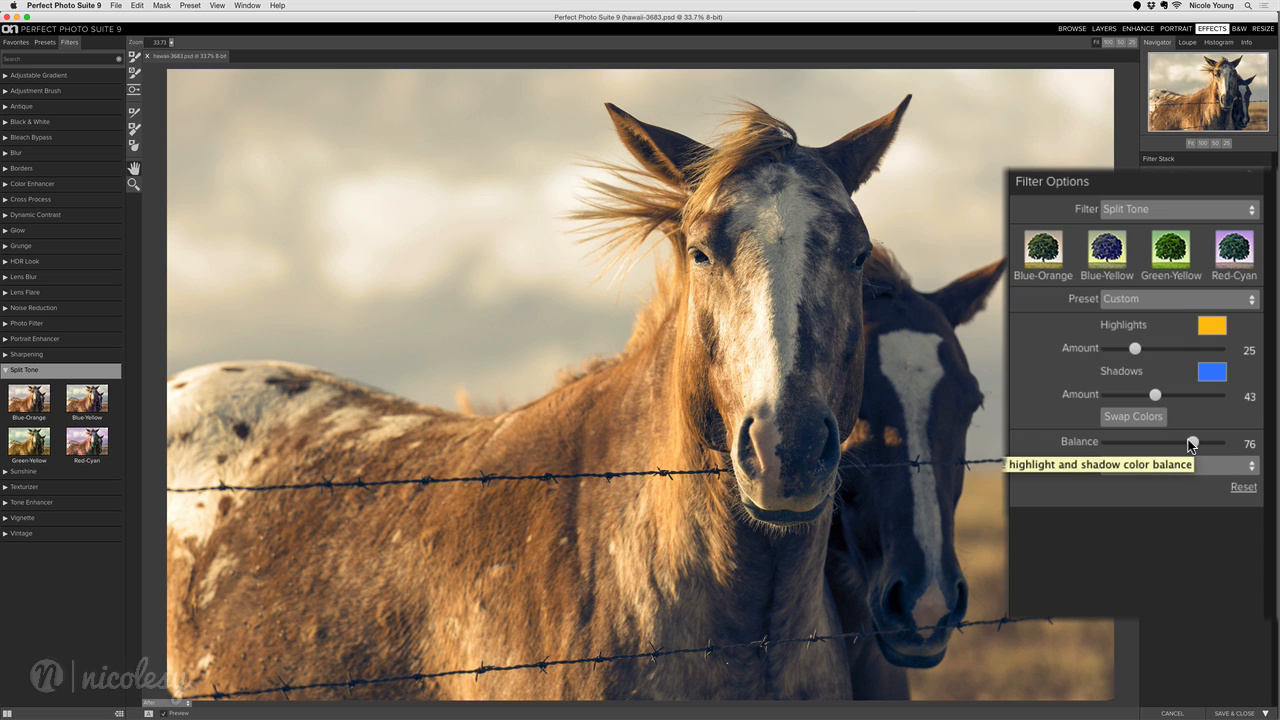
{"action": "left_click_drag", "start_coordinate": [1190, 442], "coordinate": [1140, 442]}
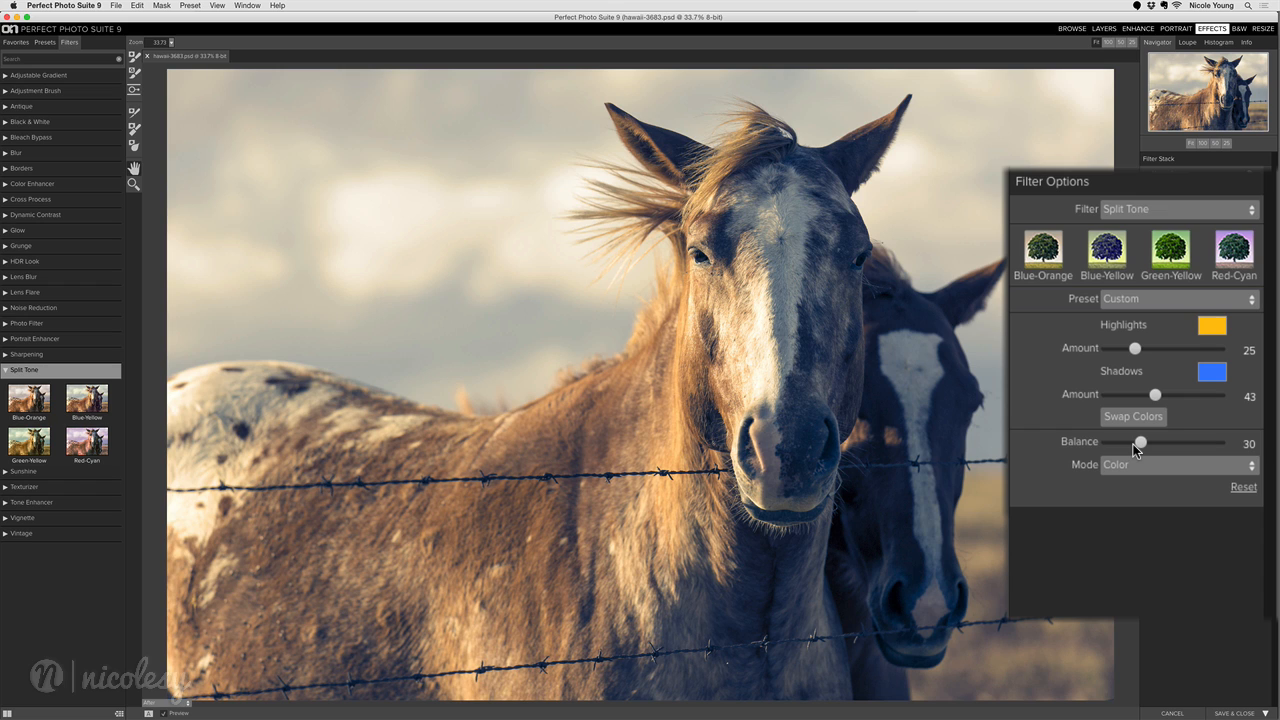
{"action": "left_click", "coordinate": [1180, 464]}
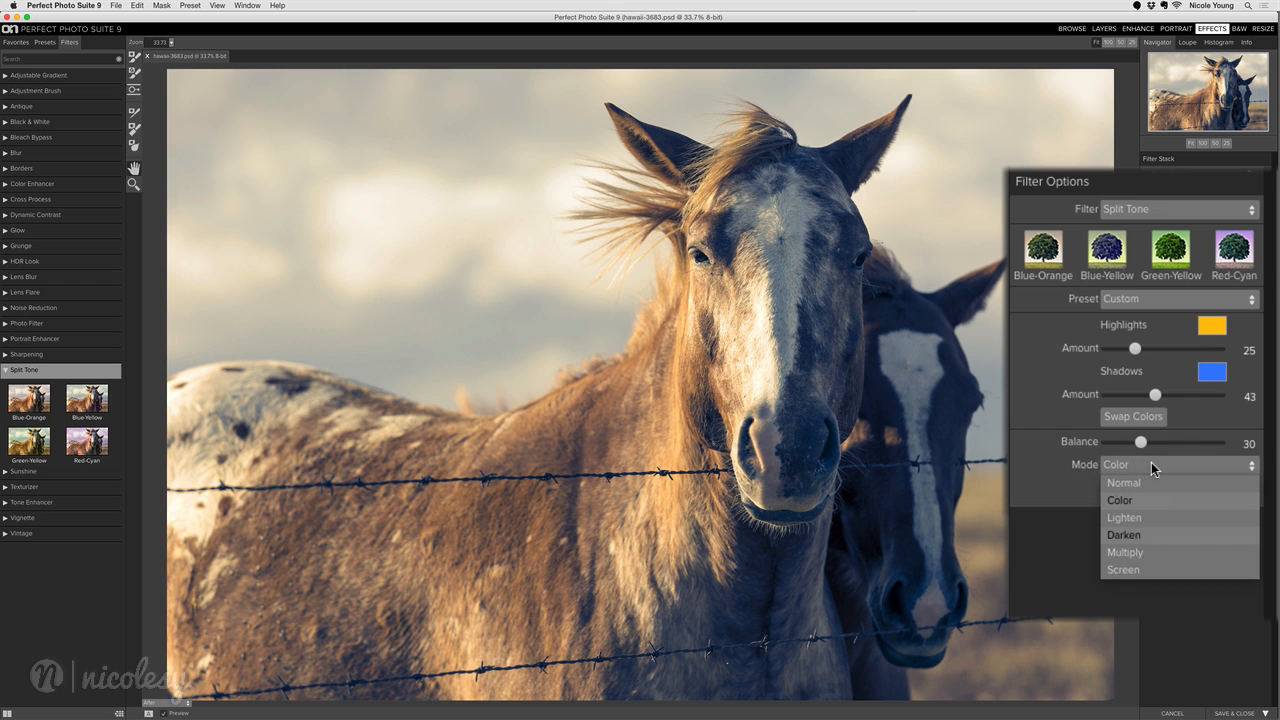